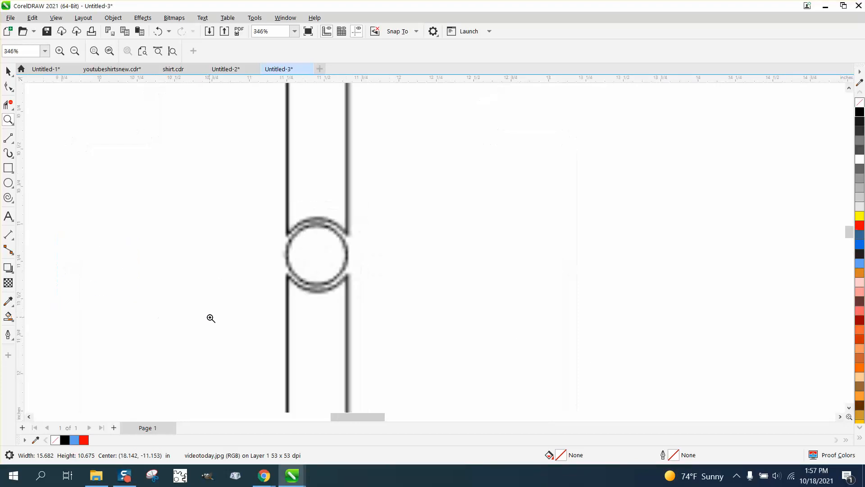
# - Zoom out to the whole reference frame and draw a large rectangle beside it
pyautogui.click(75, 50)
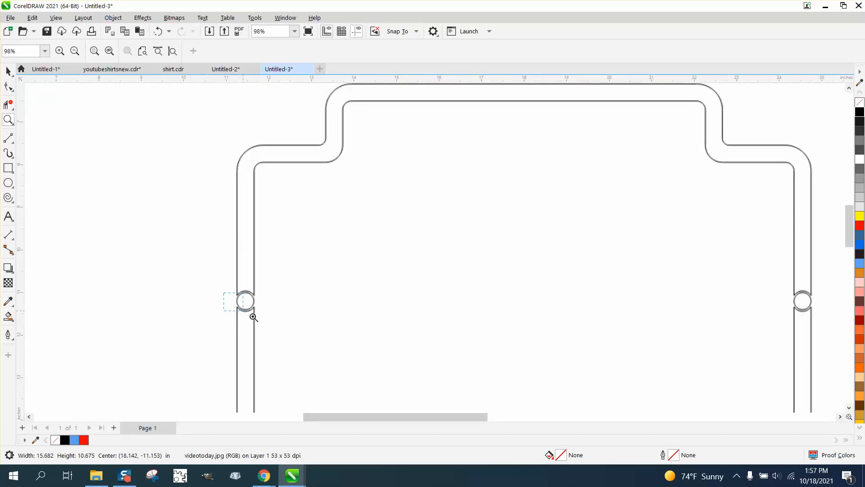
pyautogui.click(251, 317)
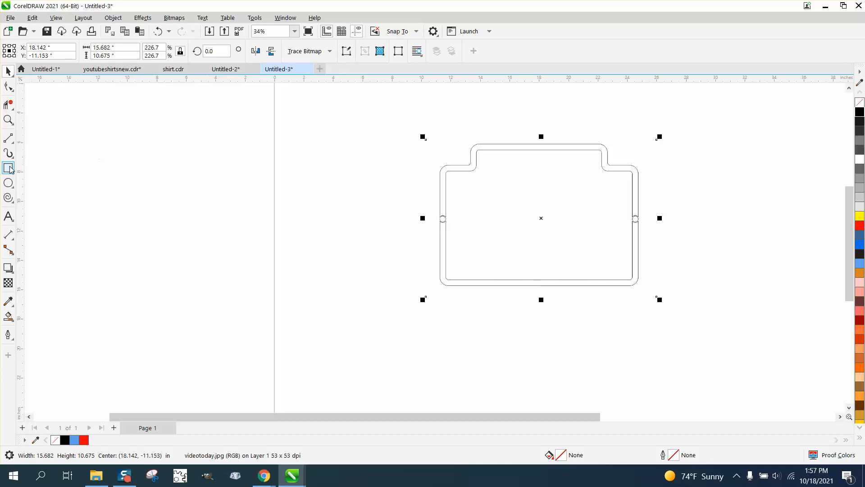
pyautogui.moveTo(442, 170); pyautogui.dragTo(579, 280)
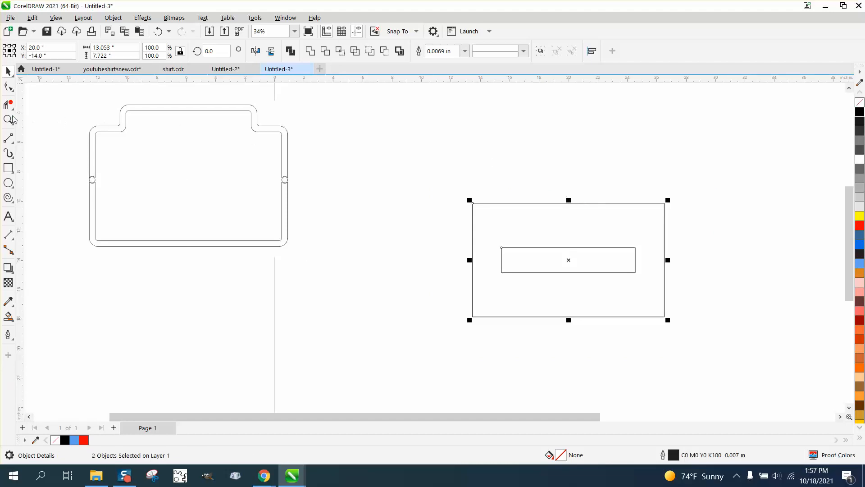
pyautogui.moveTo(28, 135)
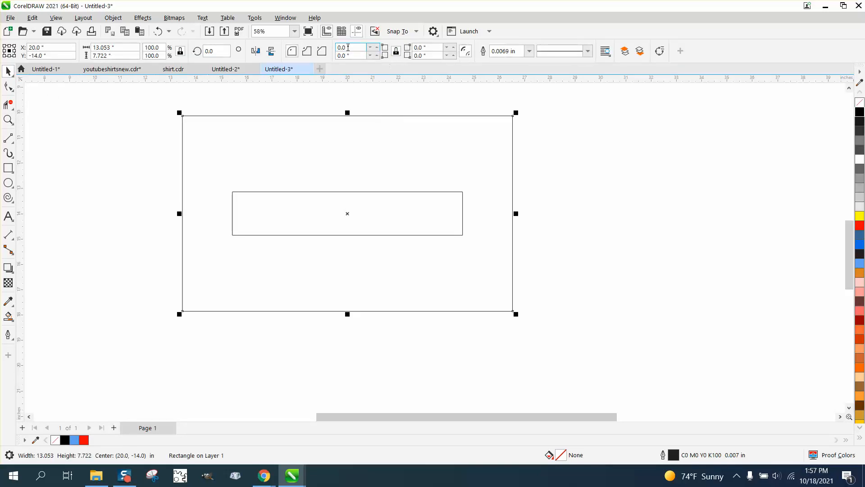
# - Round both rectangles' corners via the property bar and snap the small one to the large one's top centre
pyautogui.click(291, 50)
pyautogui.write('.5')
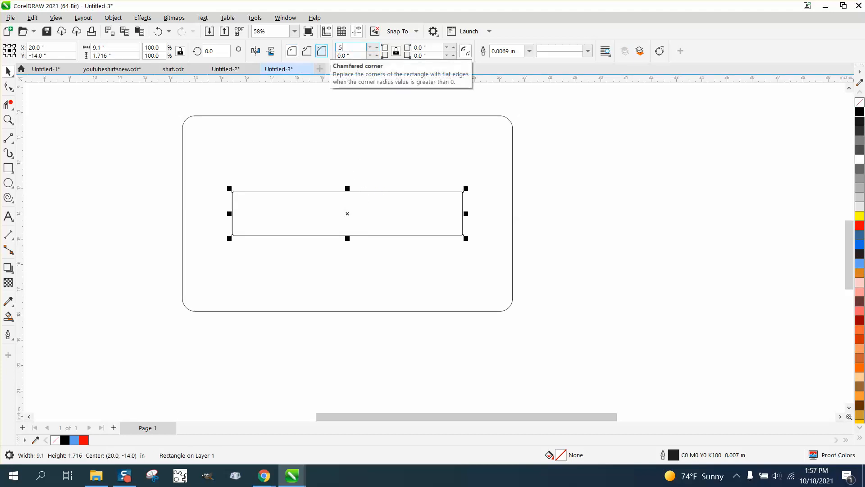
pyautogui.press('Enter')
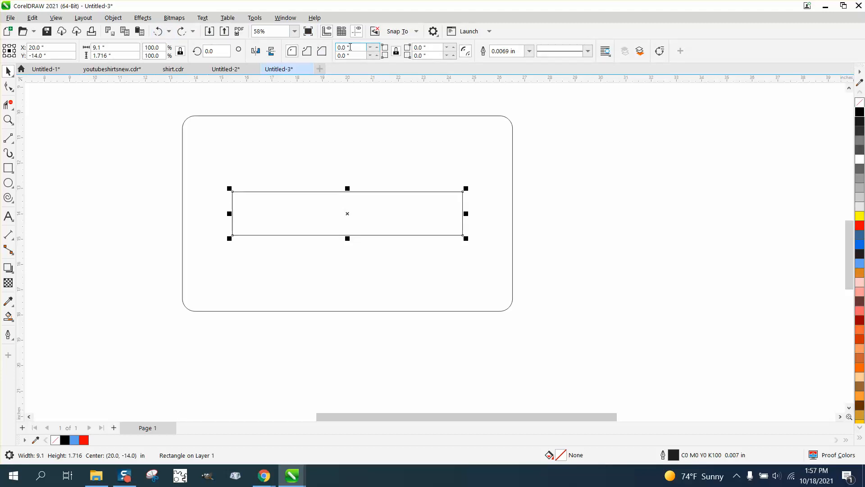
pyautogui.click(306, 50)
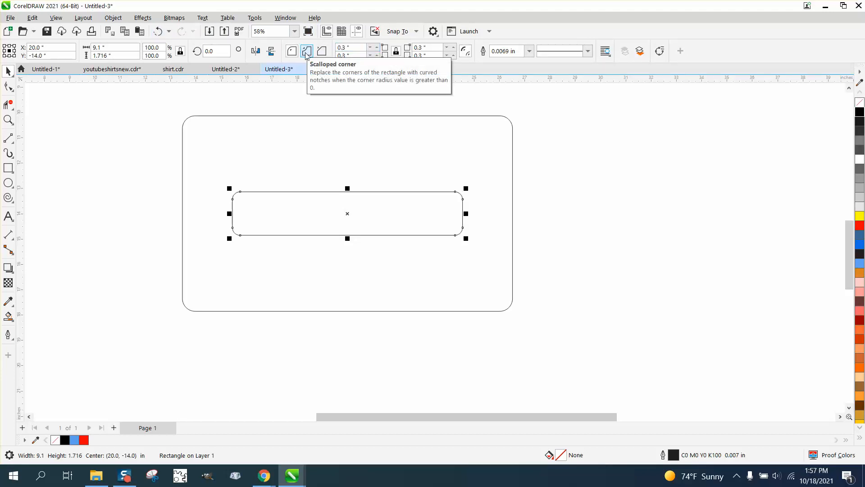
pyautogui.moveTo(356, 222)
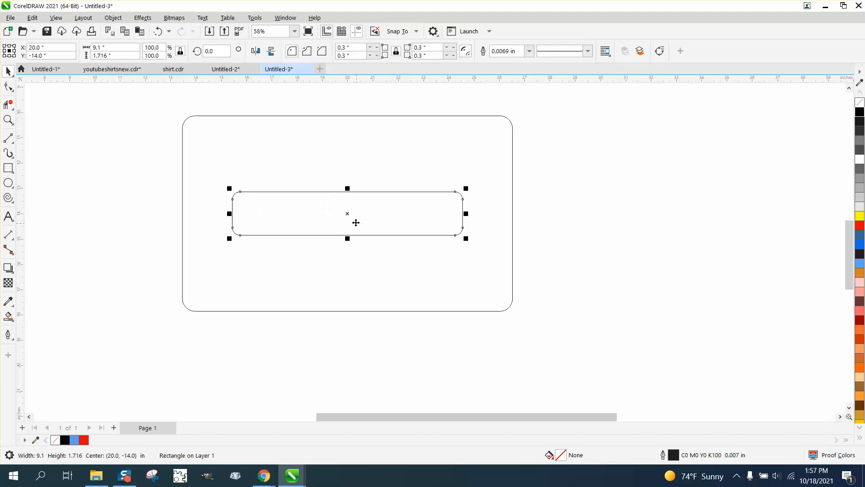
pyautogui.moveTo(356, 223); pyautogui.dragTo(354, 182)
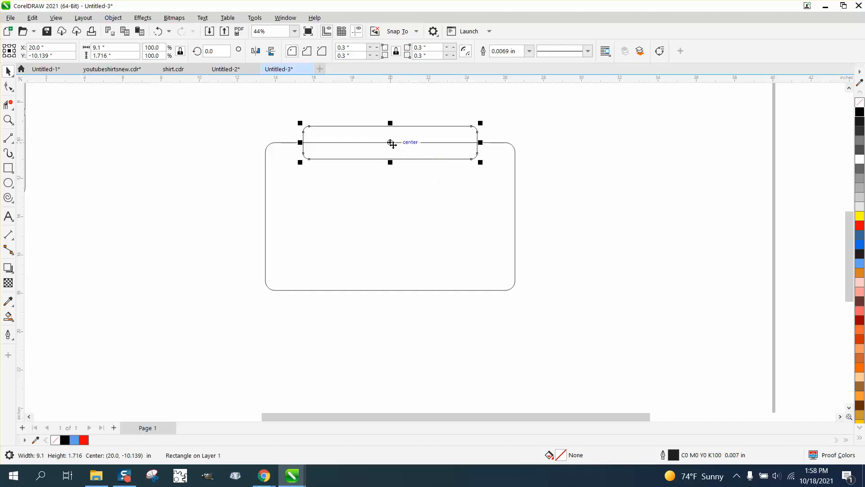
# - Select both rounded rectangles and weld them into one tab-shaped outline
pyautogui.moveTo(390, 143); pyautogui.dragTo(390, 138)
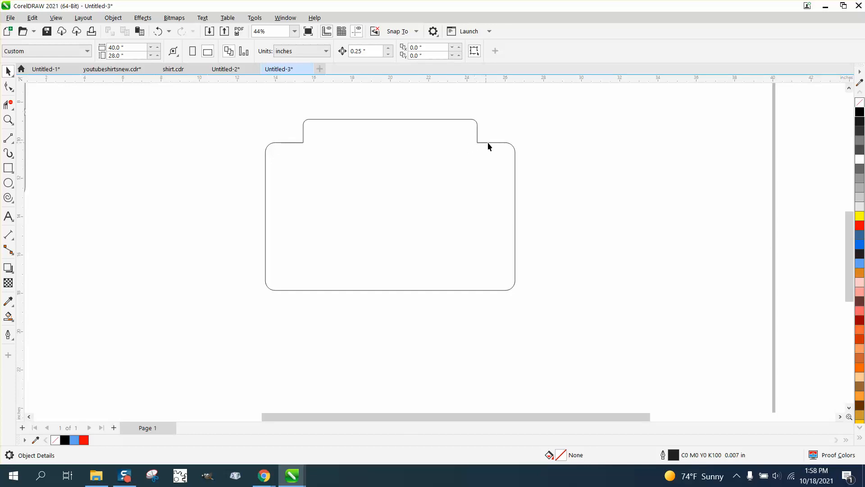
pyautogui.moveTo(482, 149)
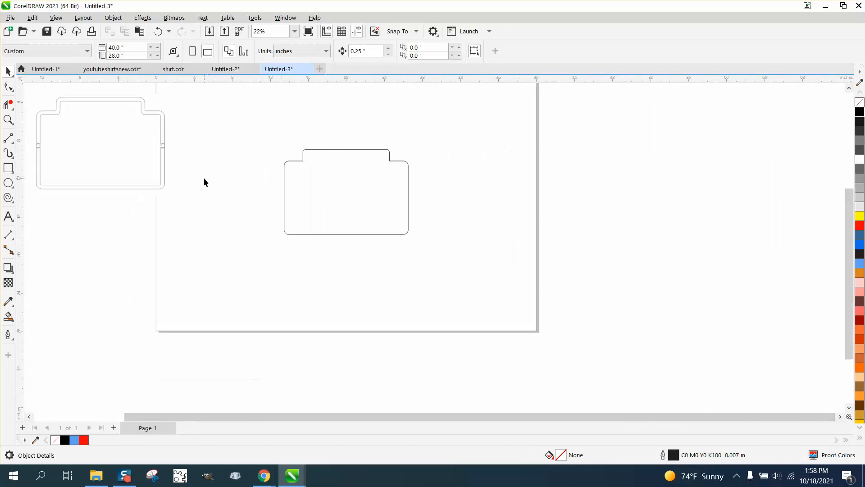
pyautogui.click(7, 119)
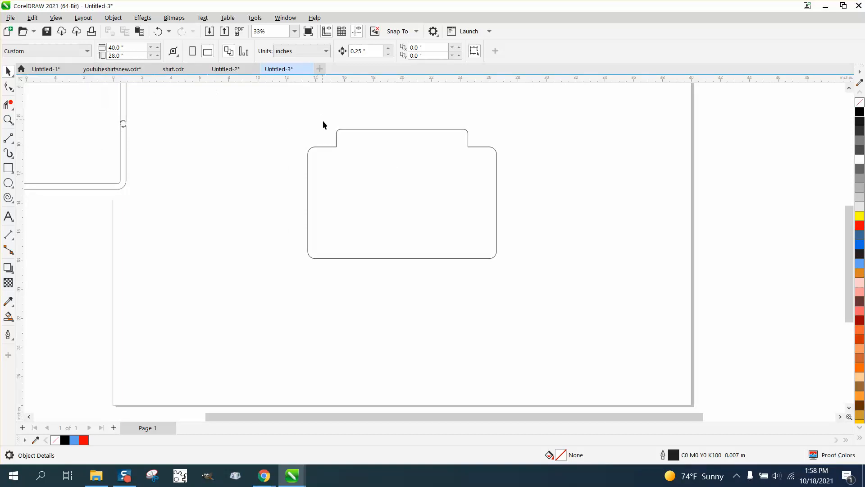
# - Give the tab shape a 0.5 in outline and convert it to an object with inner and outer contours
pyautogui.click(402, 193)
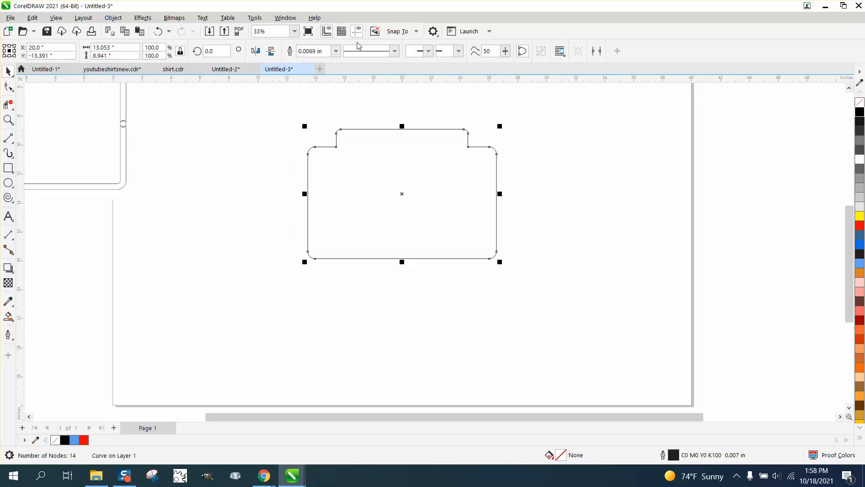
pyautogui.write('0.5 in')
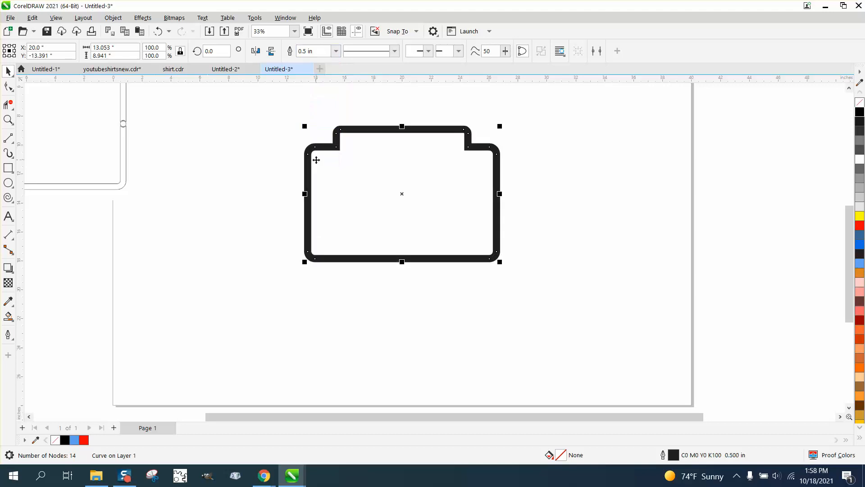
pyautogui.click(113, 17)
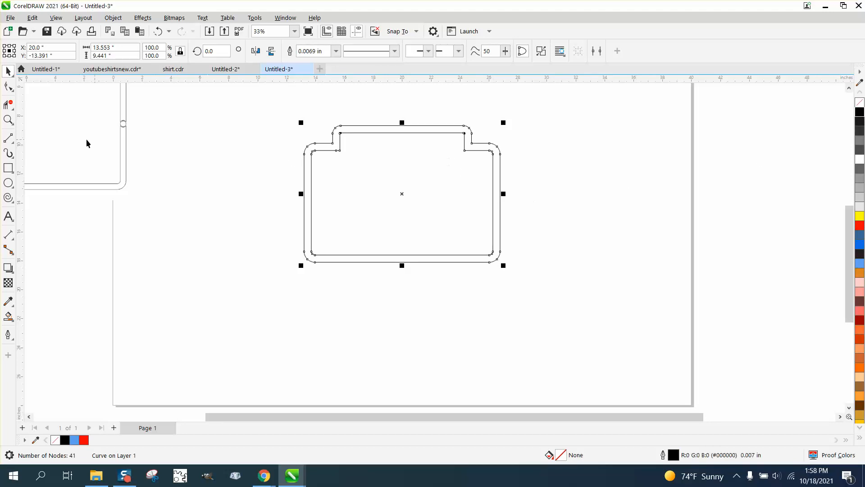
pyautogui.click(519, 187)
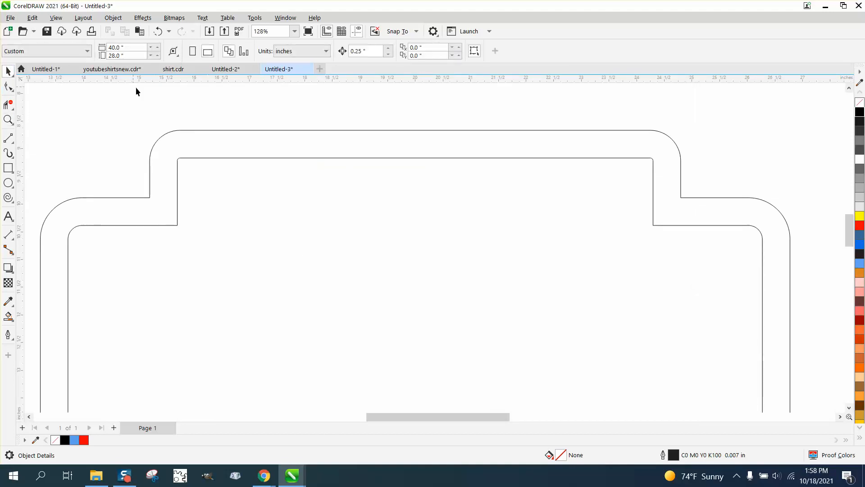
pyautogui.moveTo(191, 155)
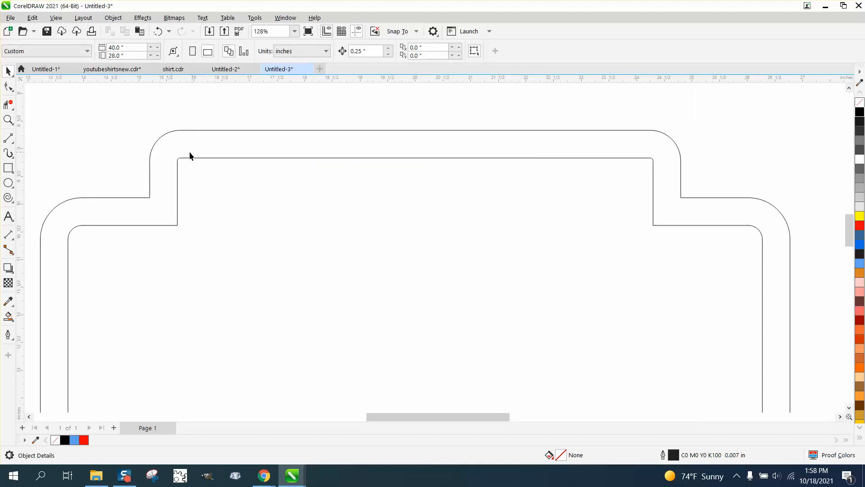
pyautogui.moveTo(325, 63)
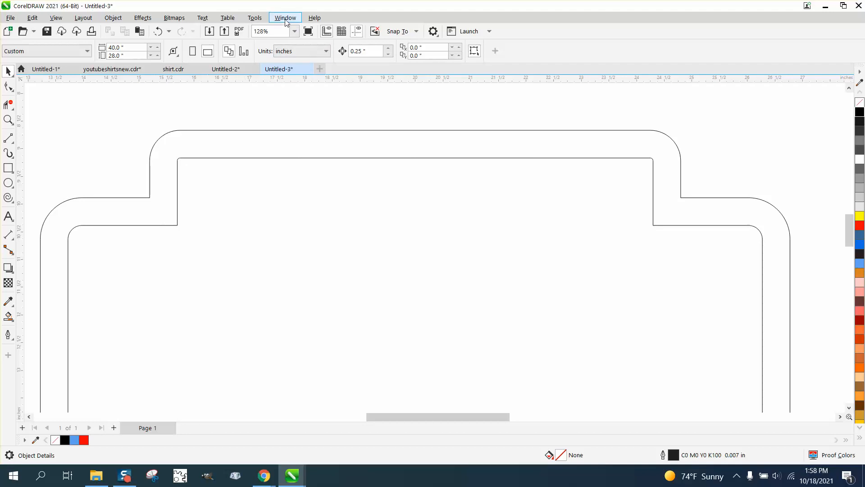
# - Bring up the Corners docker and select the band's nodes with the Shape tool
pyautogui.click(285, 17)
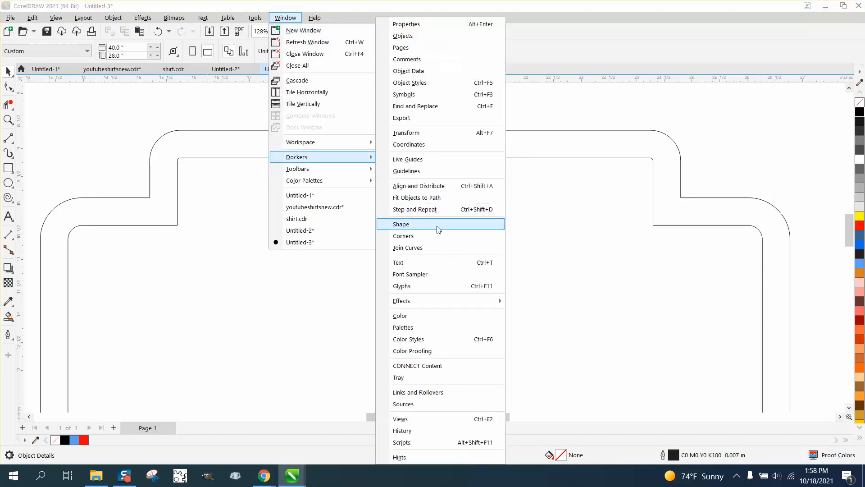
pyautogui.click(404, 236)
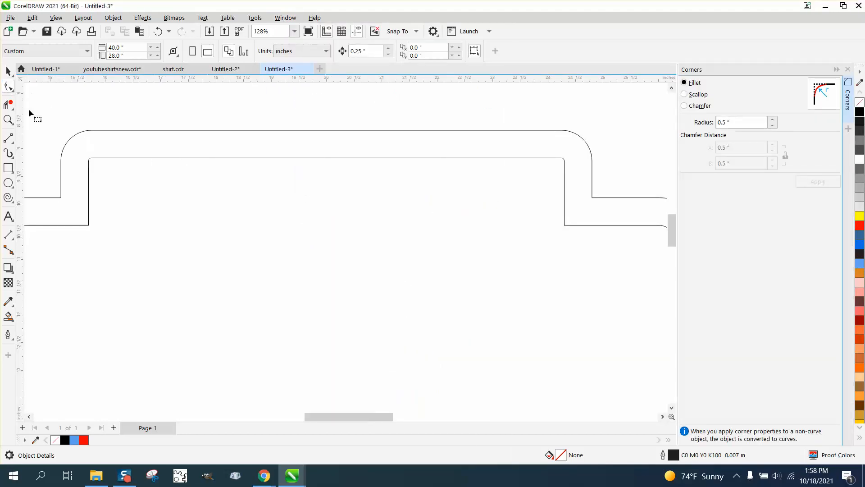
pyautogui.click(7, 86)
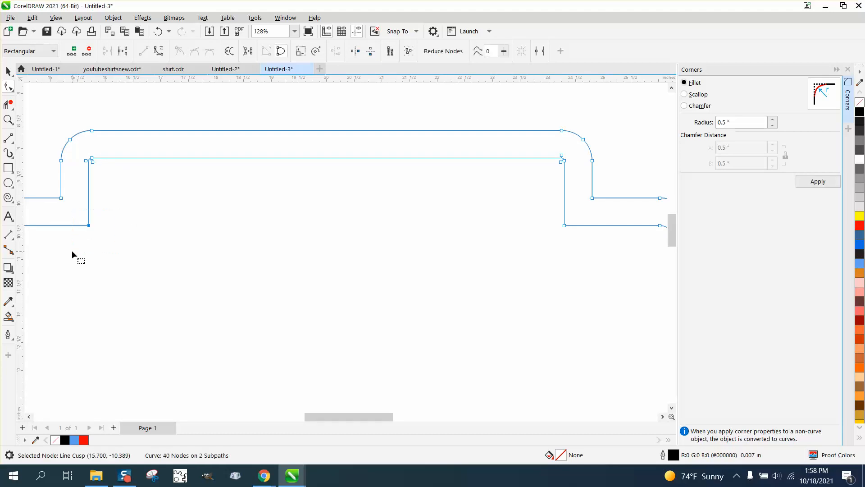
# - Fillet the tab's inner corners at 0.5 radius and the outer step corner at 0.2
pyautogui.click(818, 181)
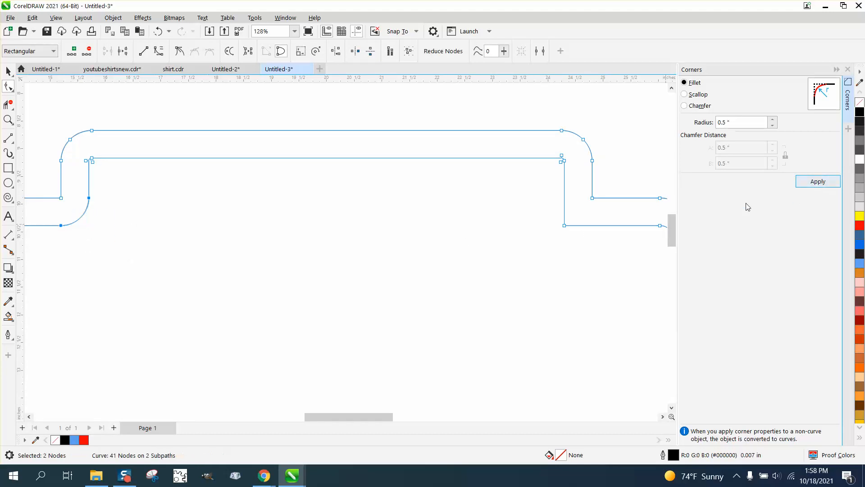
pyautogui.click(818, 181)
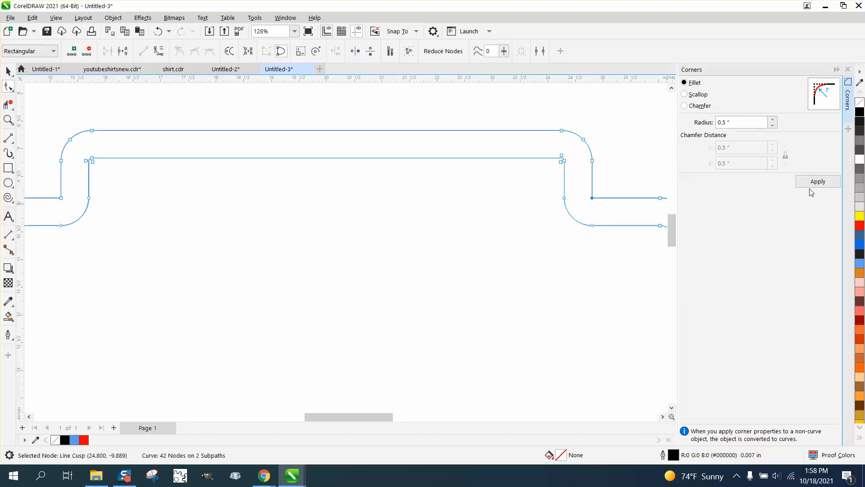
pyautogui.click(818, 181)
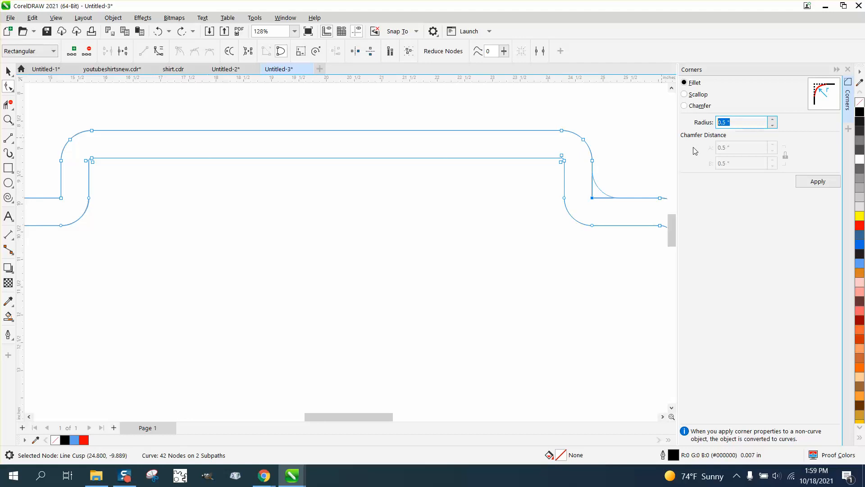
pyautogui.click(818, 181)
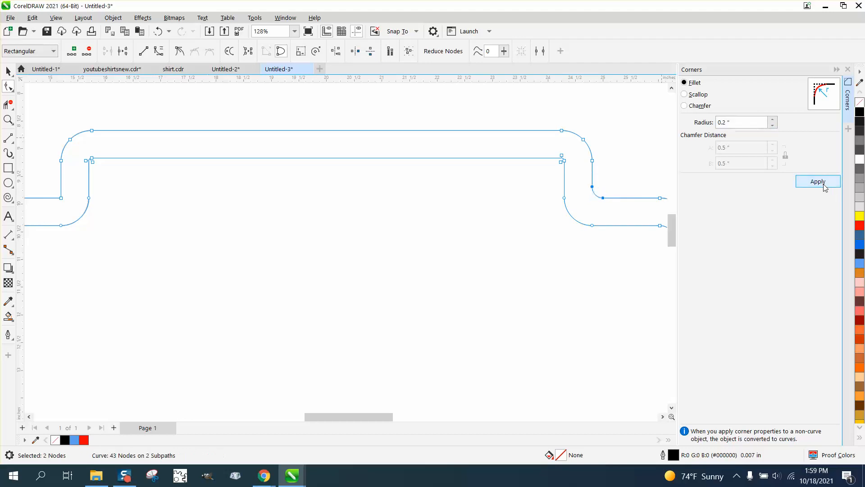
pyautogui.click(818, 181)
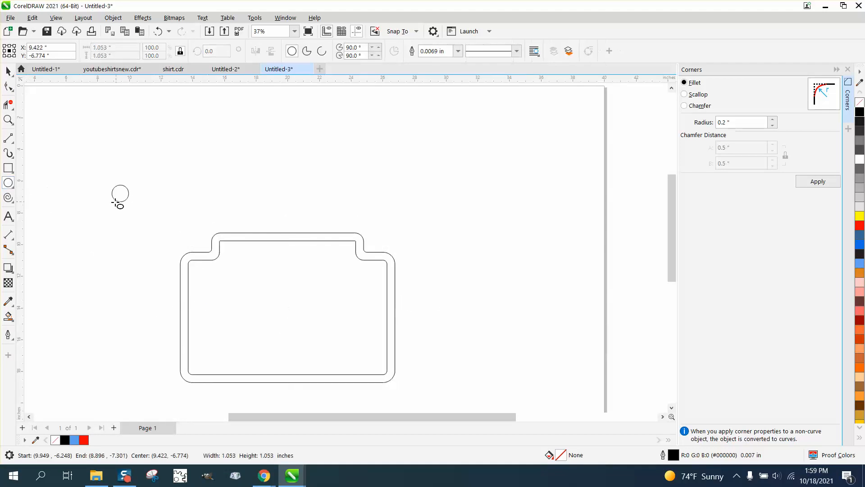
# - Snap the 0.6-inch circle's centre onto the frame's left outer line
pyautogui.click(118, 195)
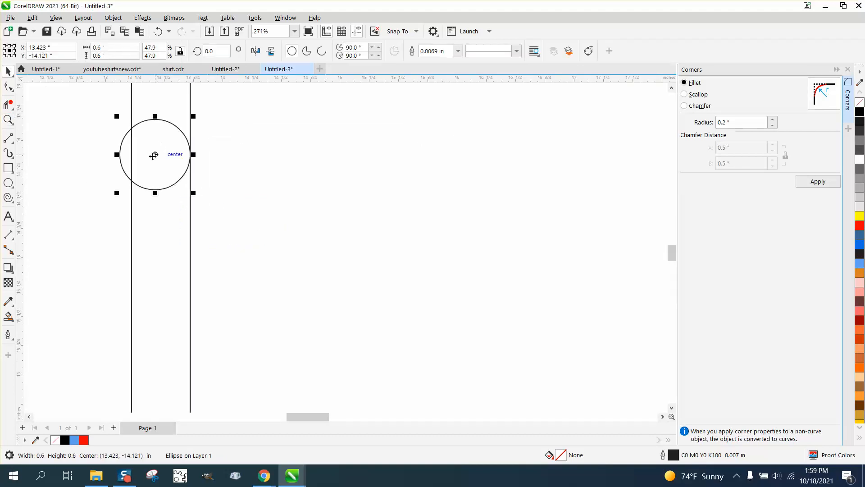
pyautogui.moveTo(154, 155); pyautogui.dragTo(132, 154)
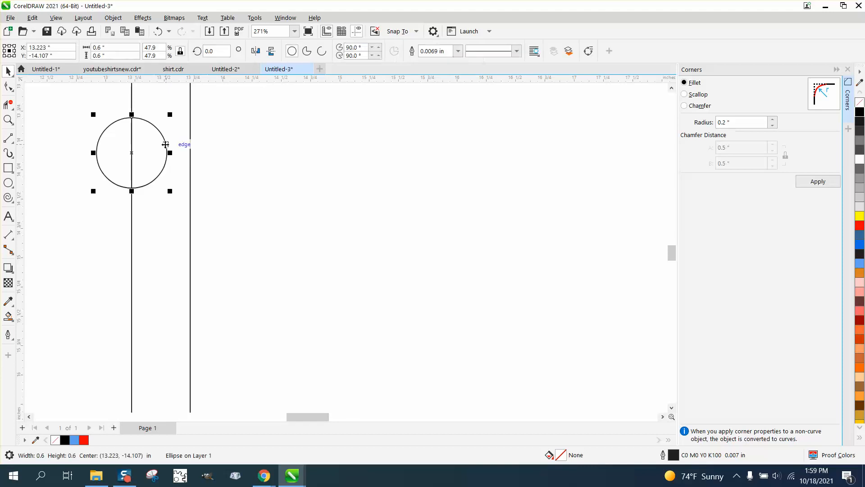
pyautogui.moveTo(177, 152)
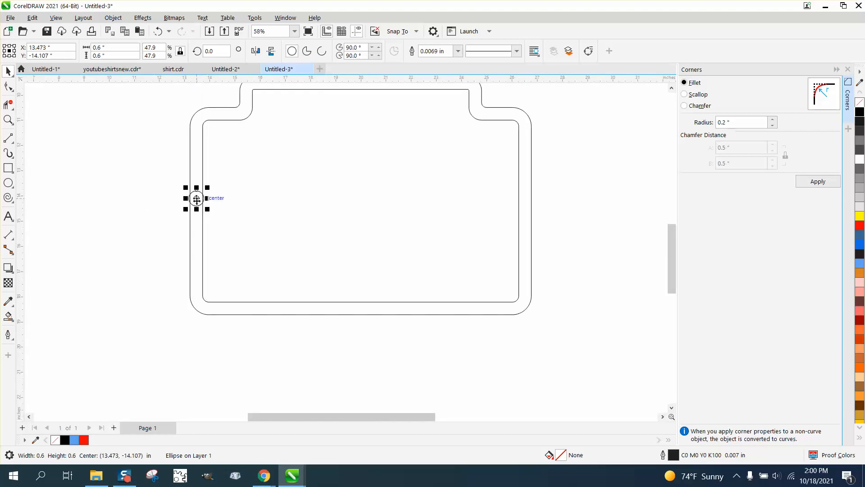
# - Drop a copy of the circle on the frame's right edge, level with the left one
pyautogui.moveTo(196, 198); pyautogui.dragTo(519, 198)
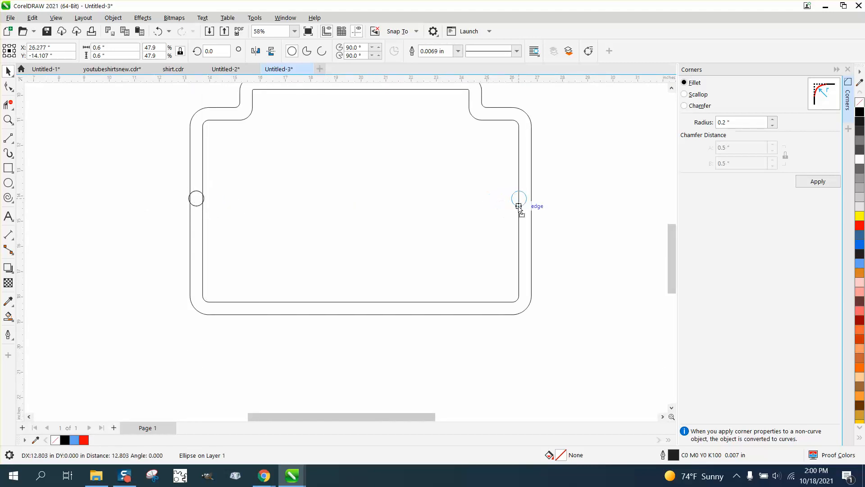
pyautogui.click(519, 198)
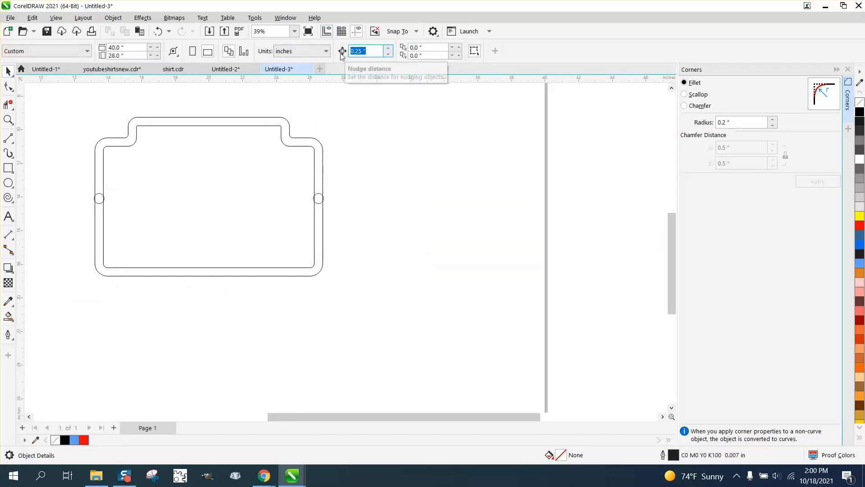
# - Set nudge distance 15 and smart-fill the band sections black around the circles
pyautogui.write('15')
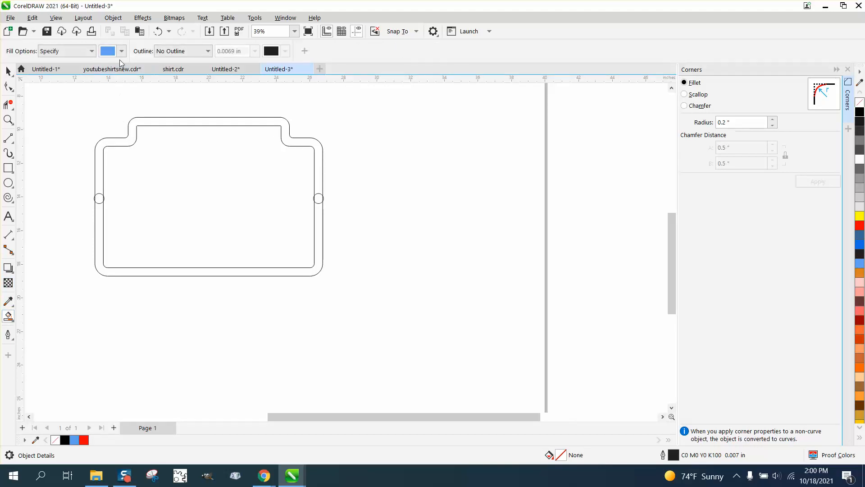
pyautogui.click(119, 51)
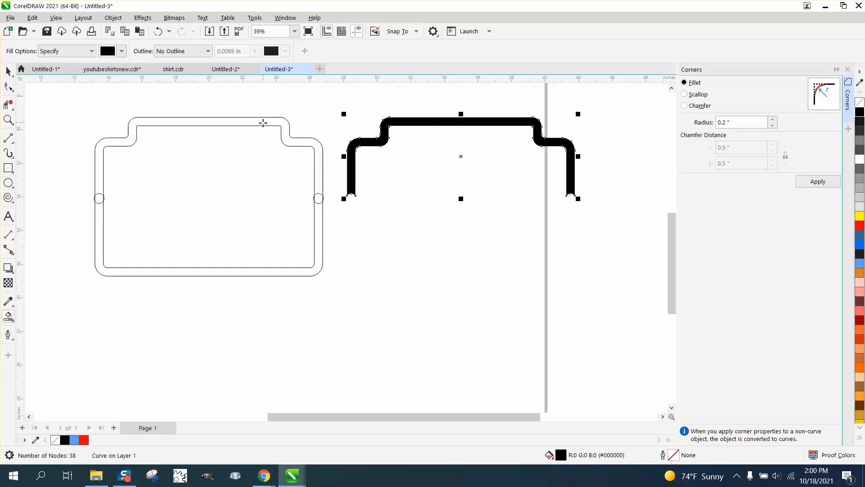
pyautogui.moveTo(460, 198); pyautogui.dragTo(461, 279)
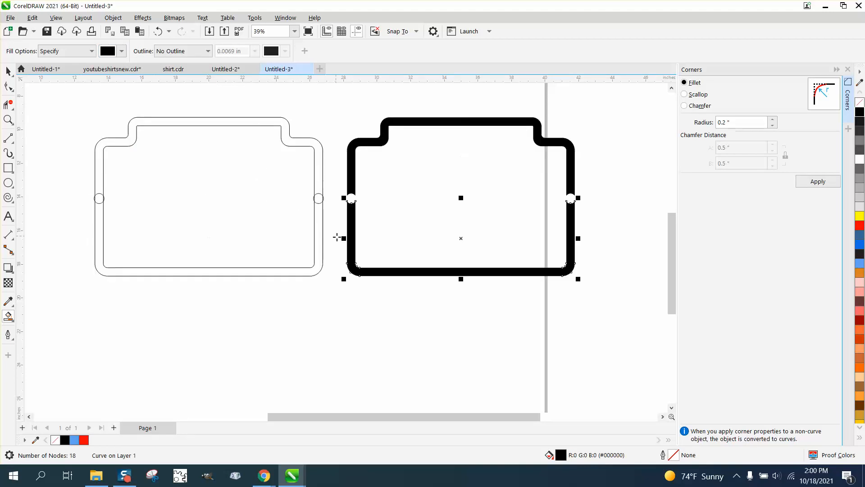
pyautogui.moveTo(22, 149)
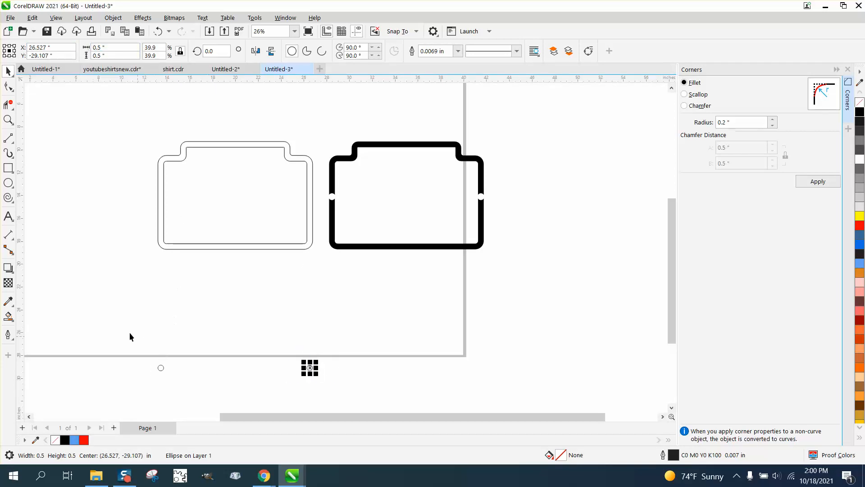
# - Remove the black band, duplicate the circled frame to the right and zoom in on the frames
pyautogui.click(236, 196)
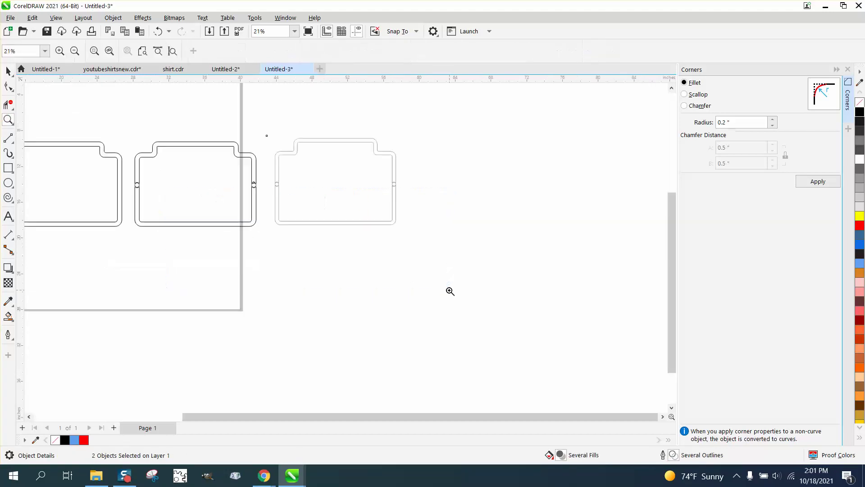
pyautogui.click(449, 290)
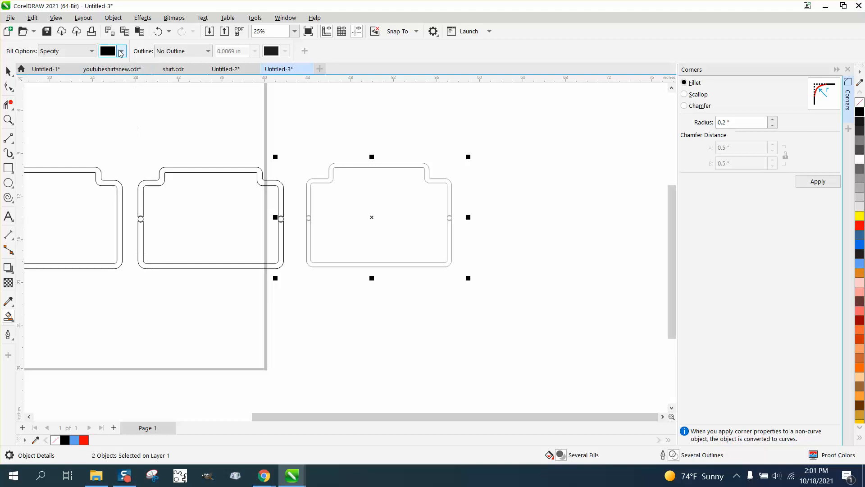
# - Choose blue as the Smart Fill colour and fill the middle frame's band
pyautogui.click(120, 50)
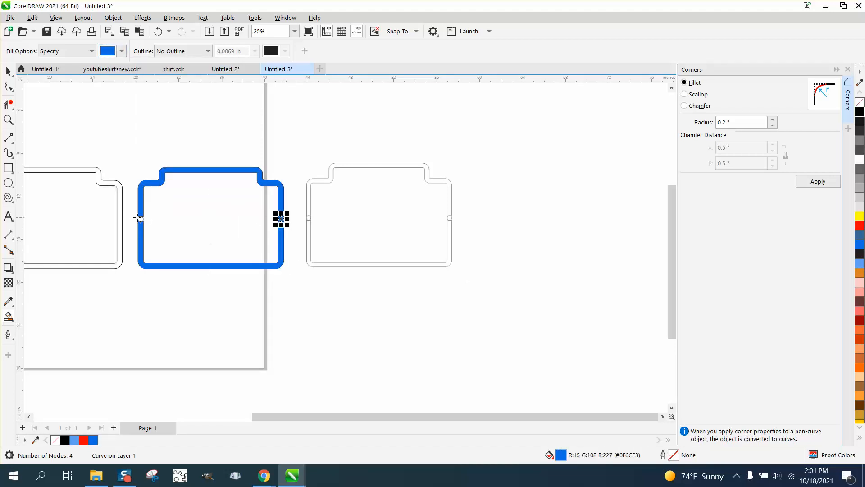
pyautogui.click(8, 121)
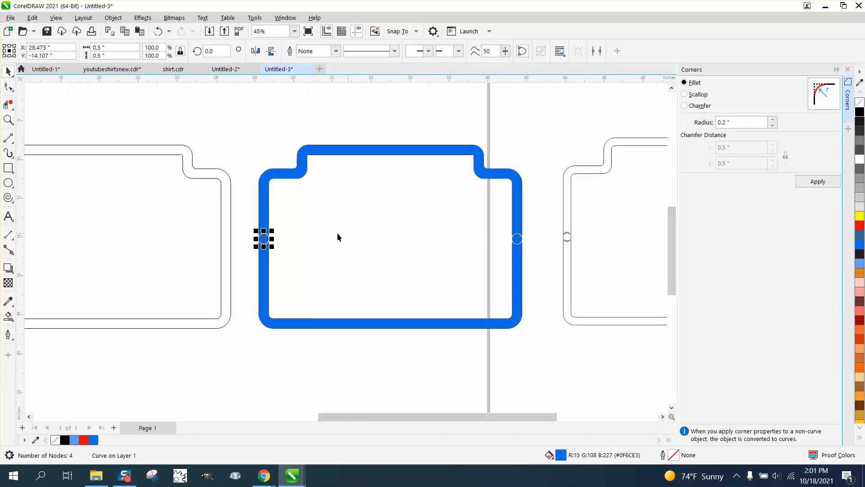
pyautogui.moveTo(77, 184)
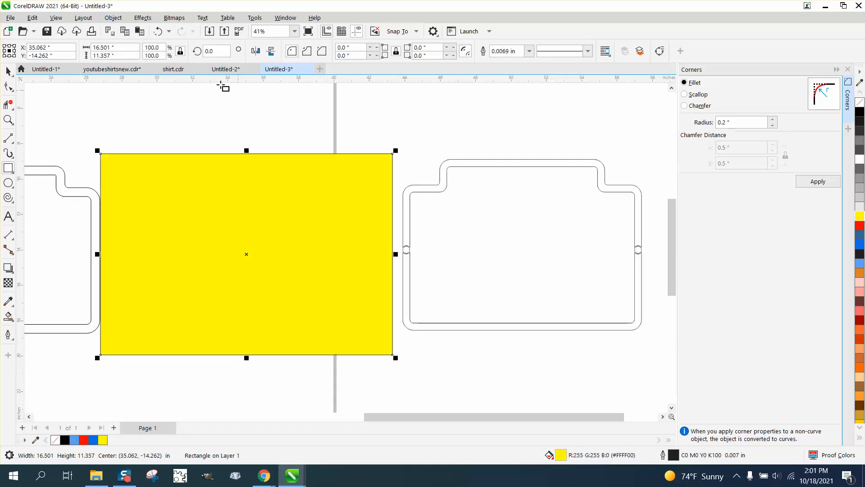
pyautogui.click(113, 17)
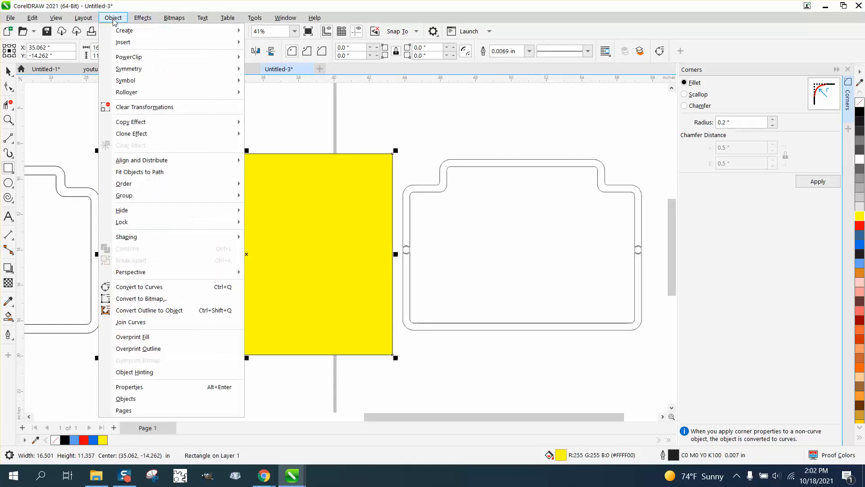
pyautogui.moveTo(124, 183)
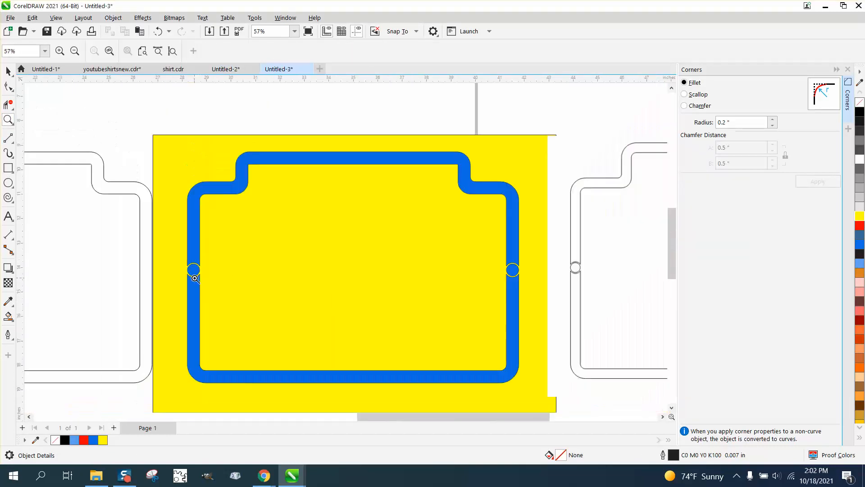
pyautogui.moveTo(503, 274)
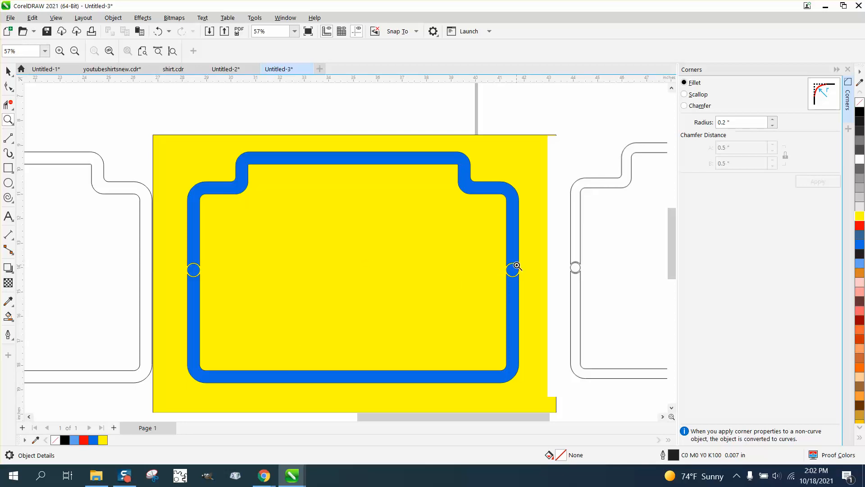
pyautogui.moveTo(185, 251)
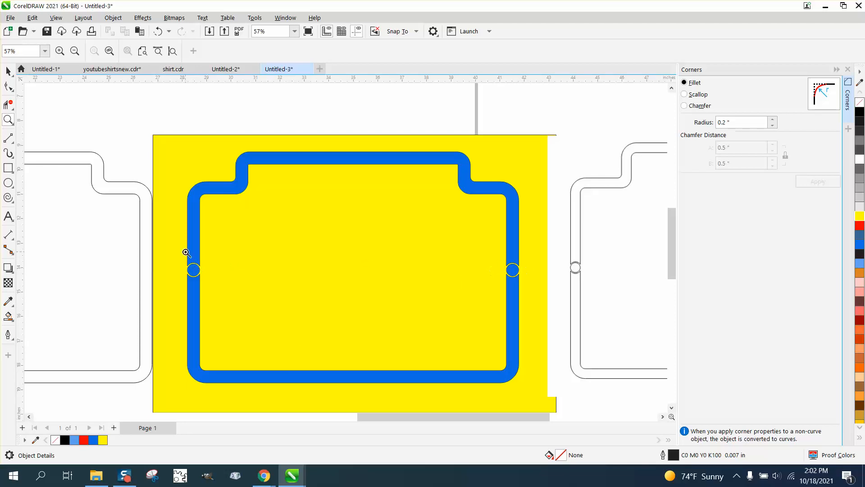
pyautogui.click(186, 252)
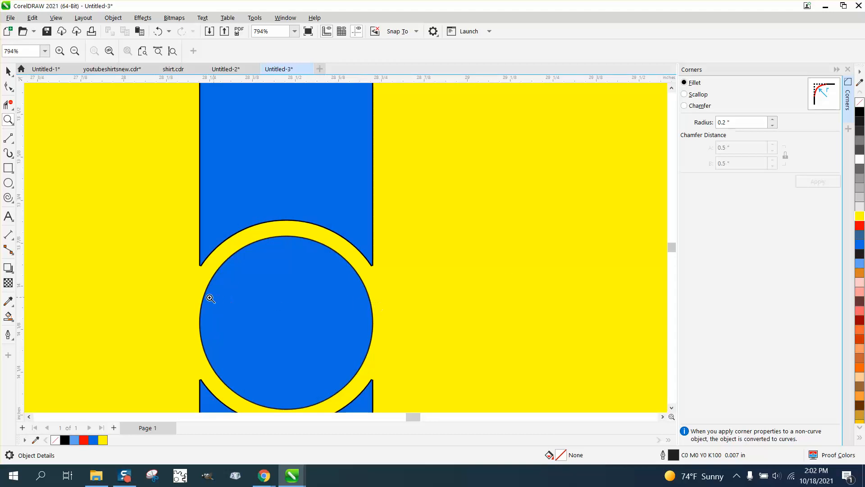
pyautogui.moveTo(228, 299)
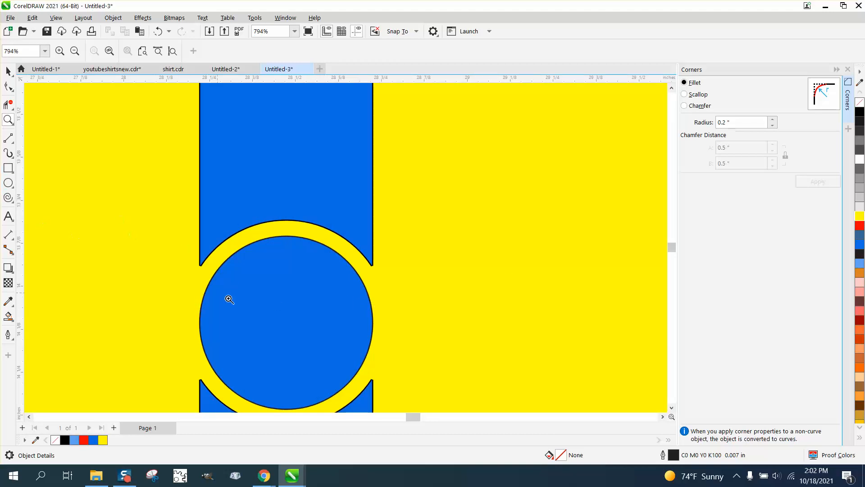
pyautogui.moveTo(355, 216)
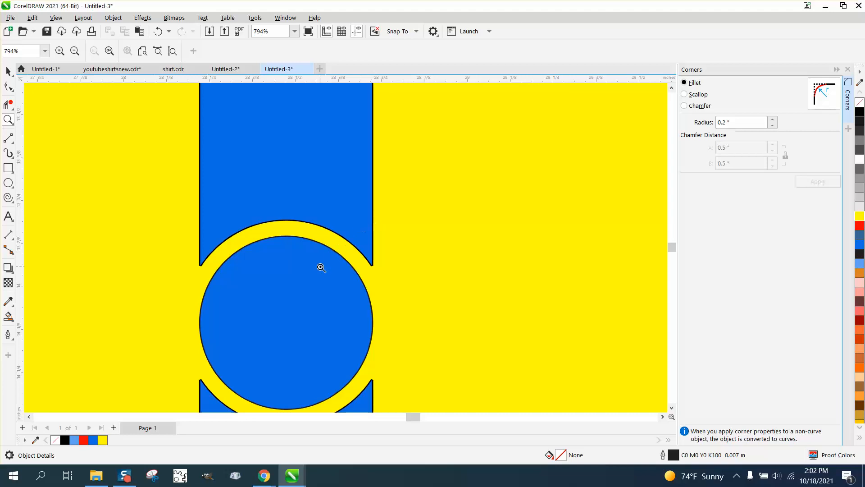
pyautogui.scroll(-3)
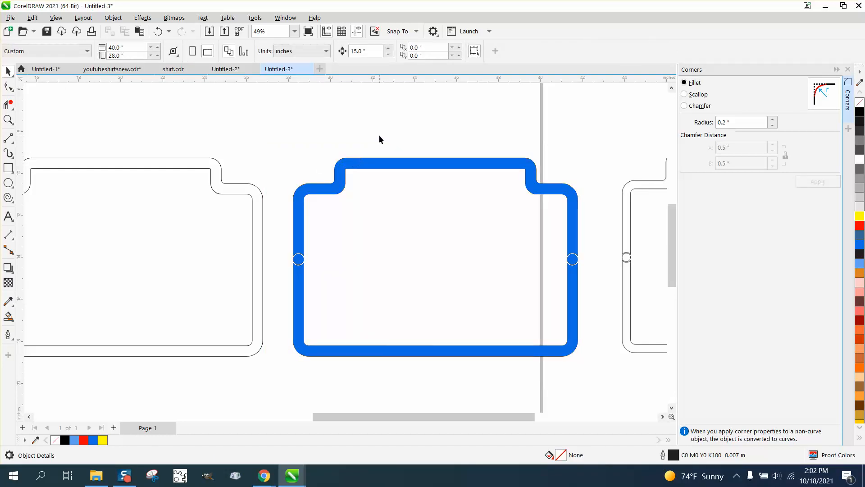
# - Set the nudge distance to 0.01 in and select the blue band for nudging
pyautogui.click(365, 51)
pyautogui.write('.01')
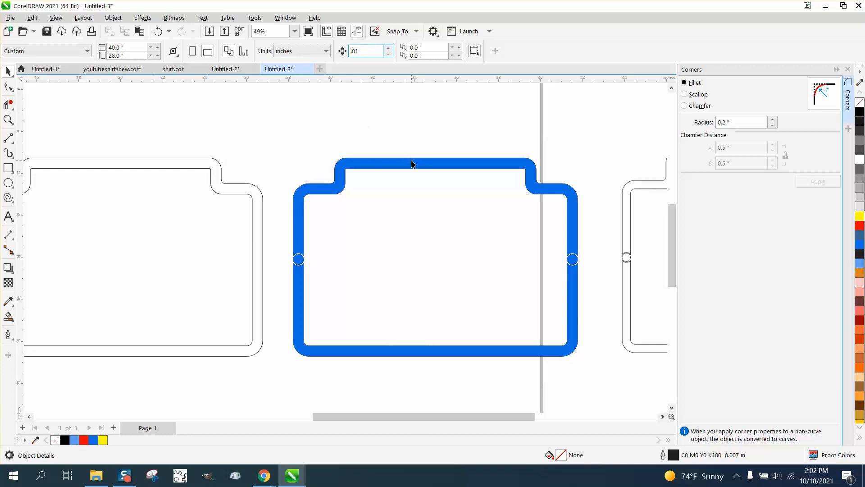
pyautogui.click(412, 160)
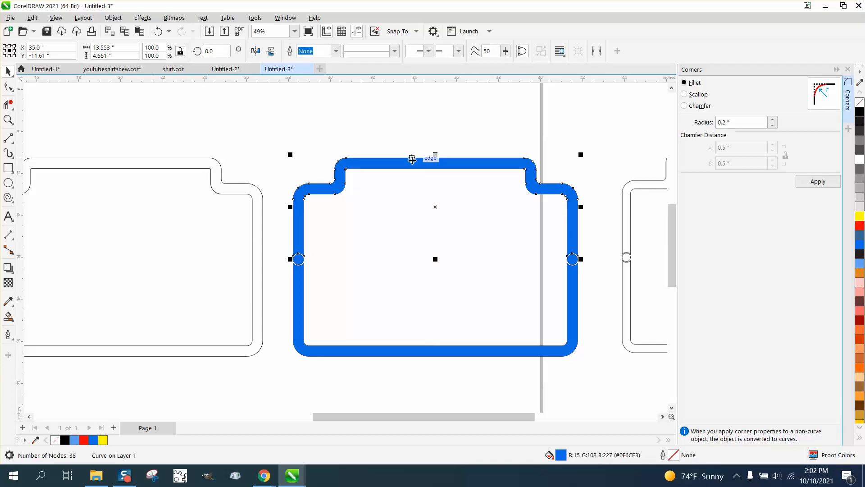
pyautogui.moveTo(403, 358)
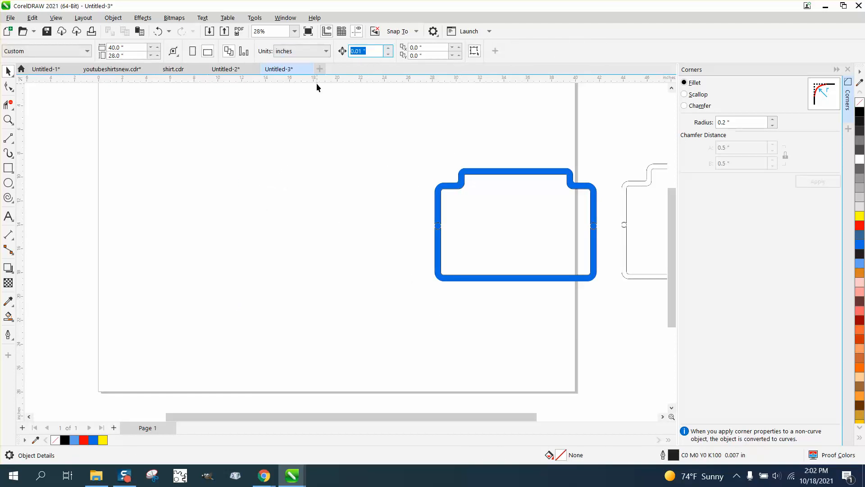
pyautogui.click(480, 171)
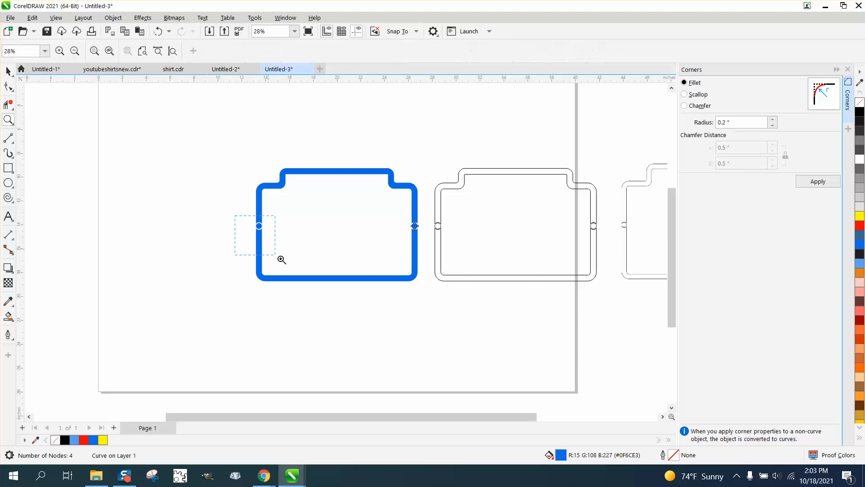
pyautogui.click(281, 259)
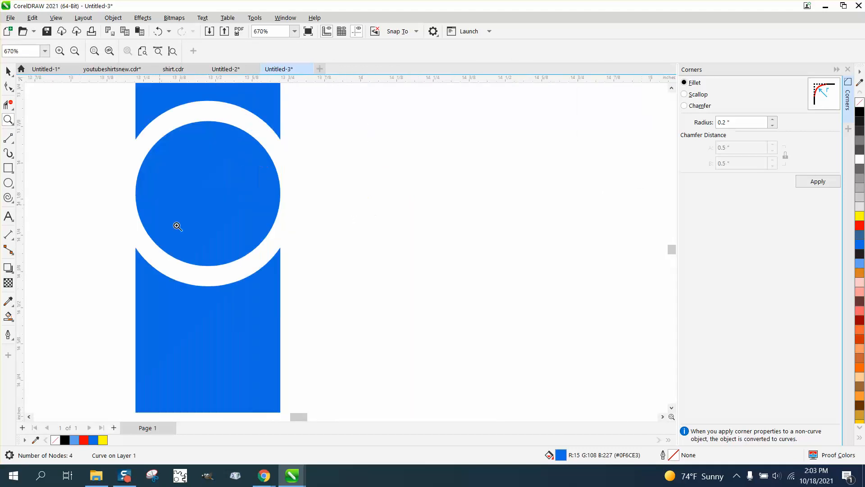